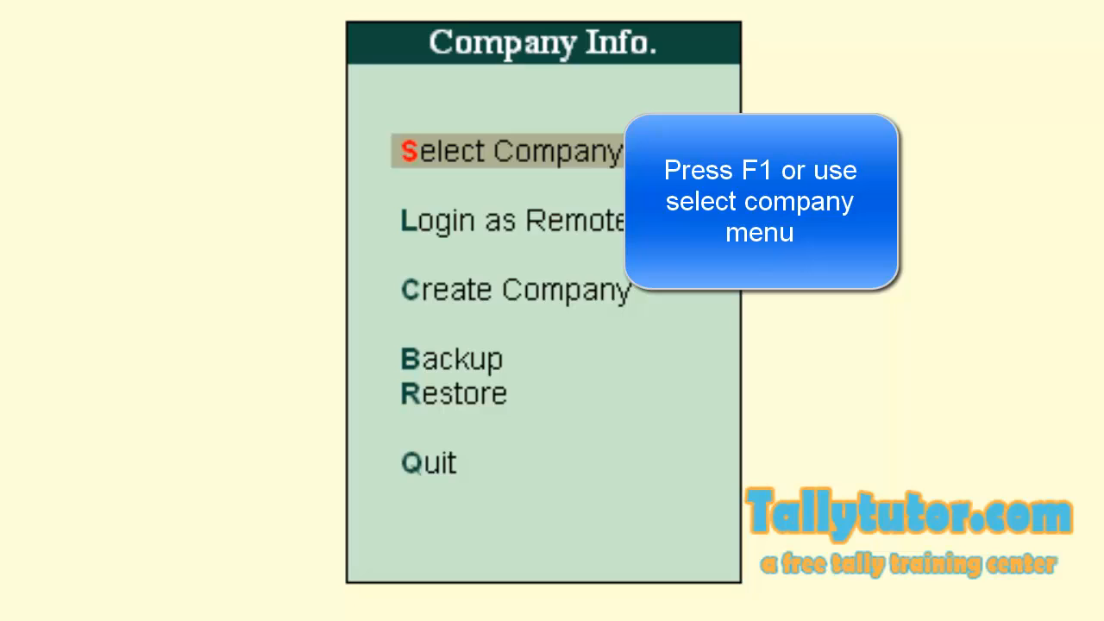
- Select and load XYZ LTD from the list of companies
click(514, 152)
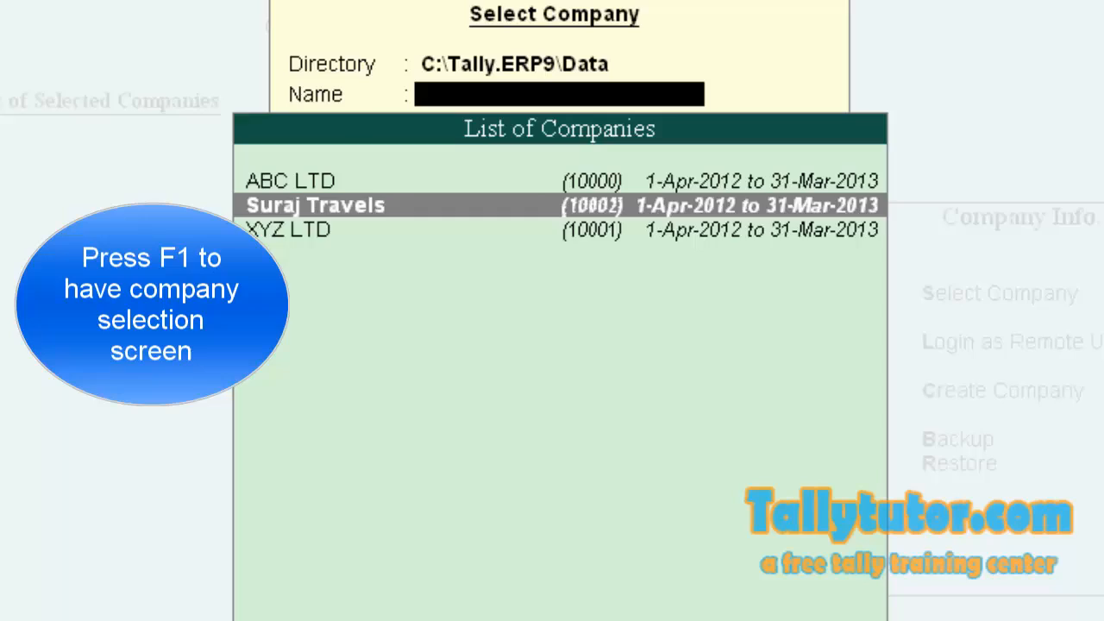
key(Down)
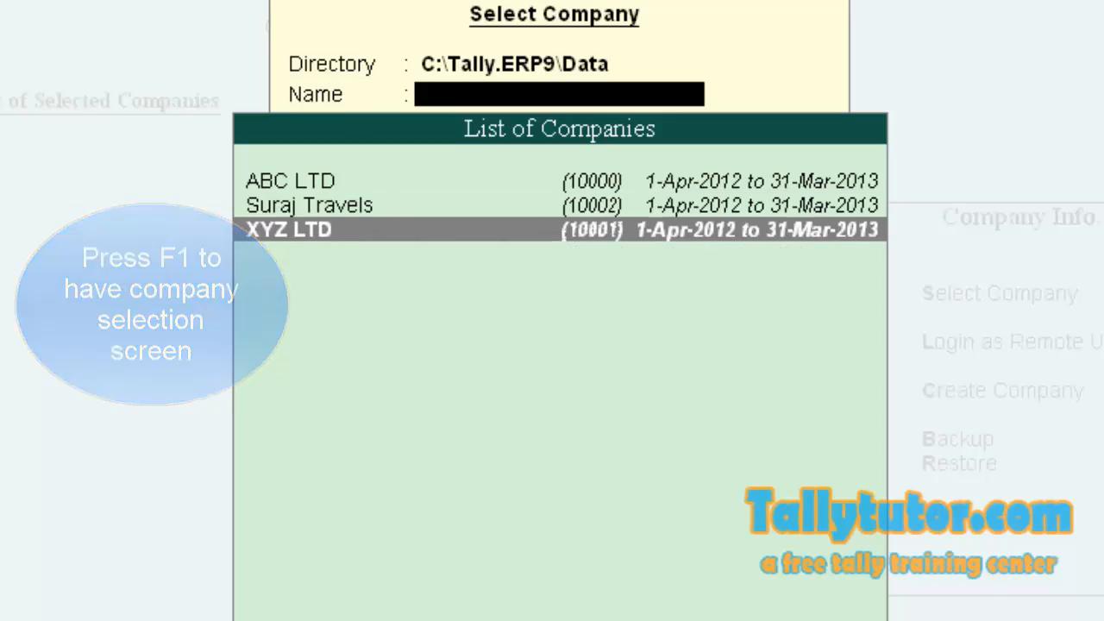
click(288, 228)
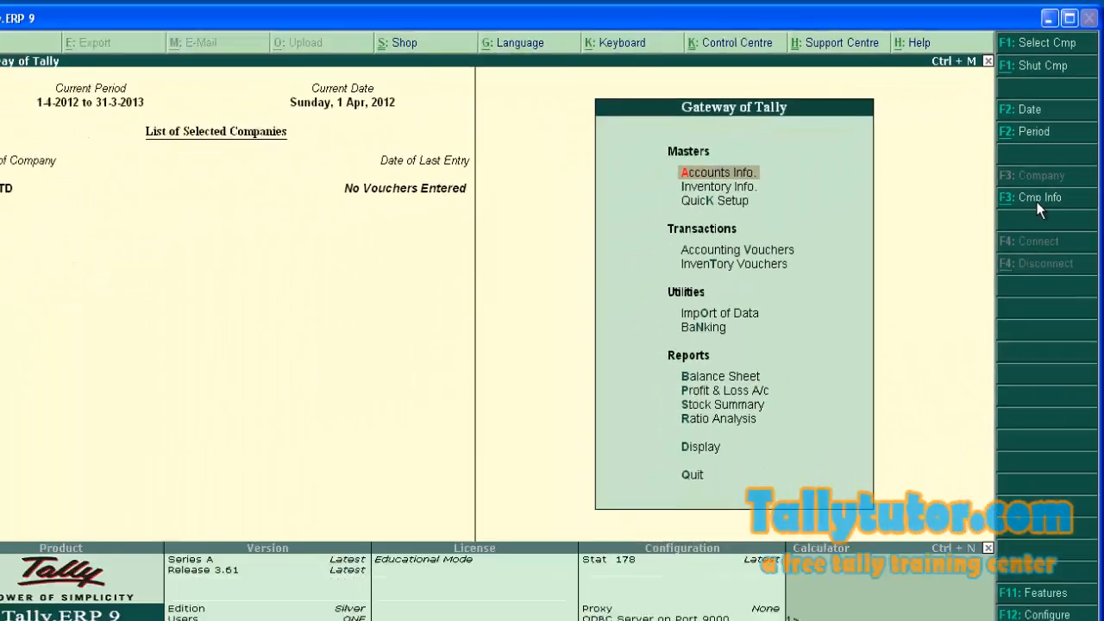
- Open XYZ LTD's Company Alteration screen via F3: Cmp Info > Alter
click(1039, 196)
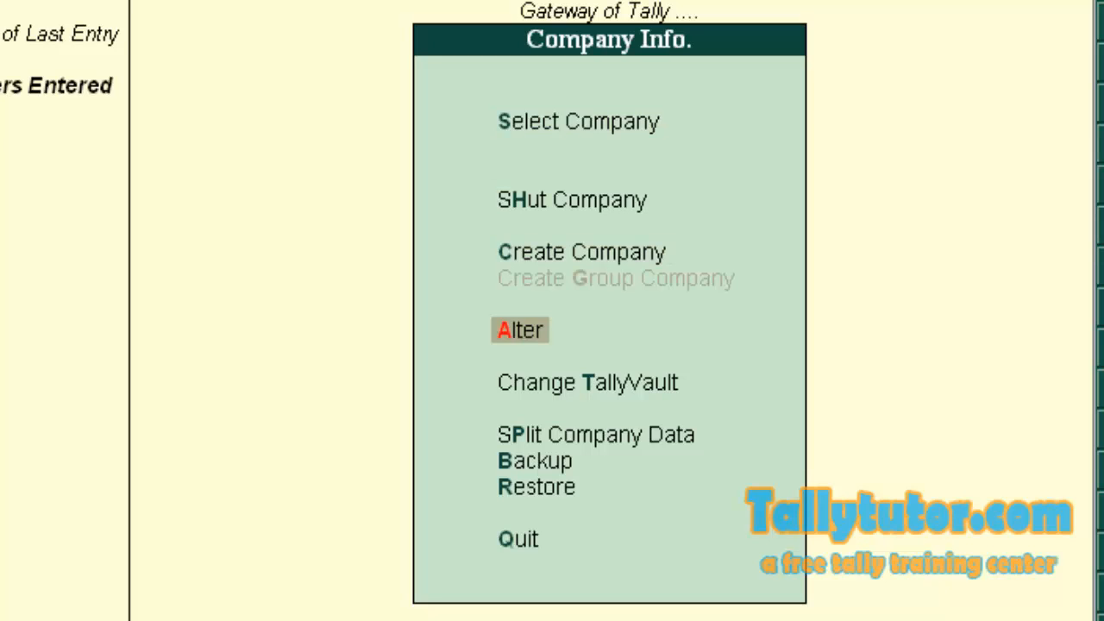
click(519, 330)
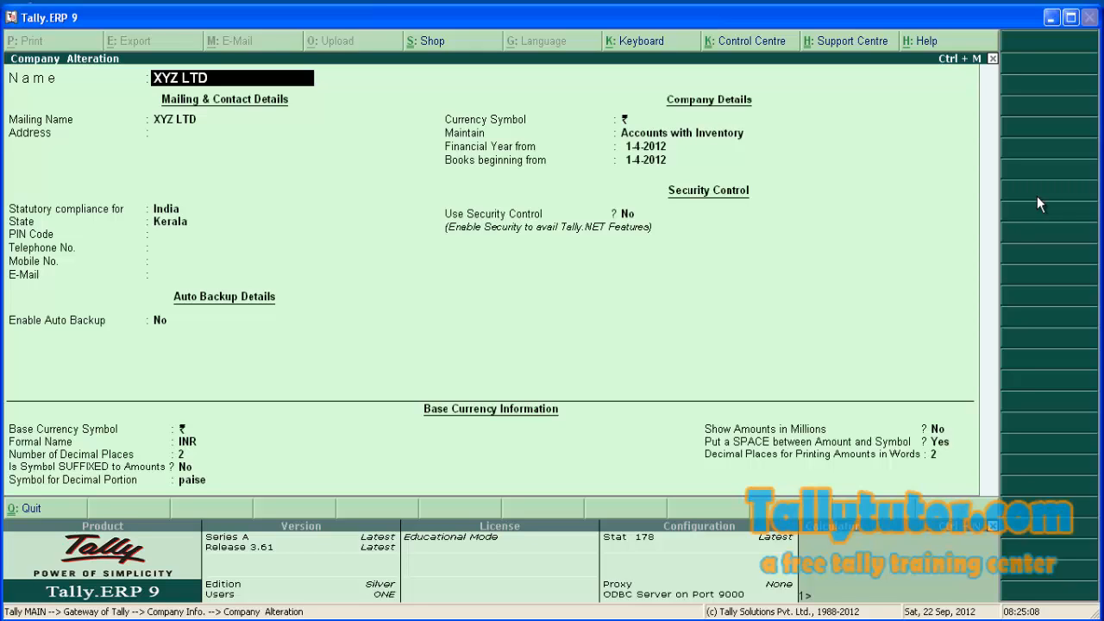
- Delete XYZ LTD with Alt+D and confirm the Are you sure? prompt
key(alt+d)
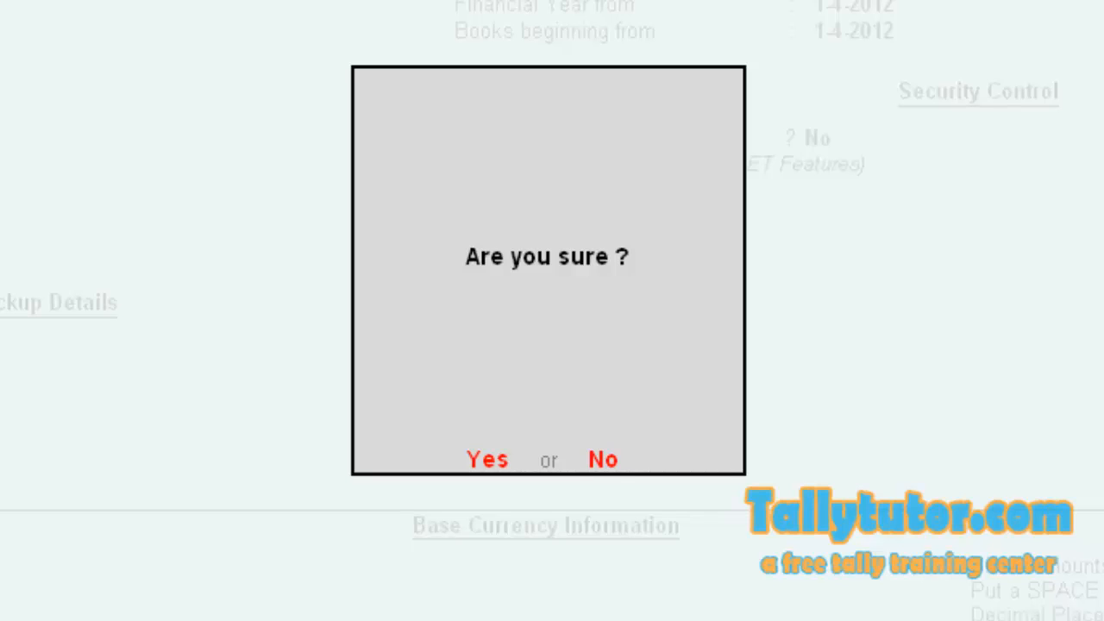
click(486, 459)
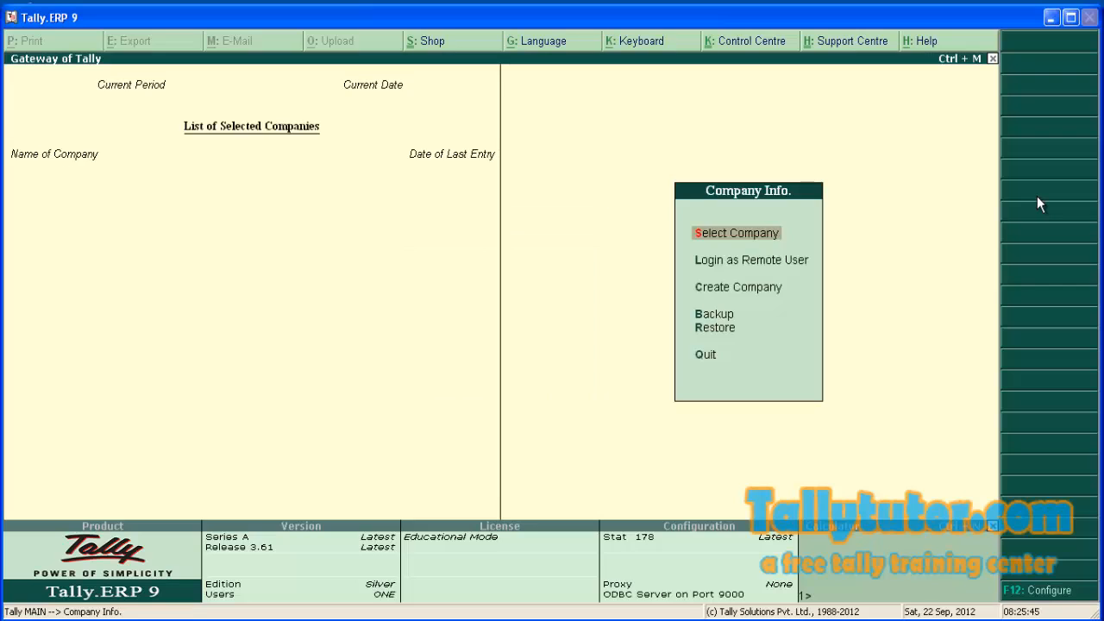
click(735, 233)
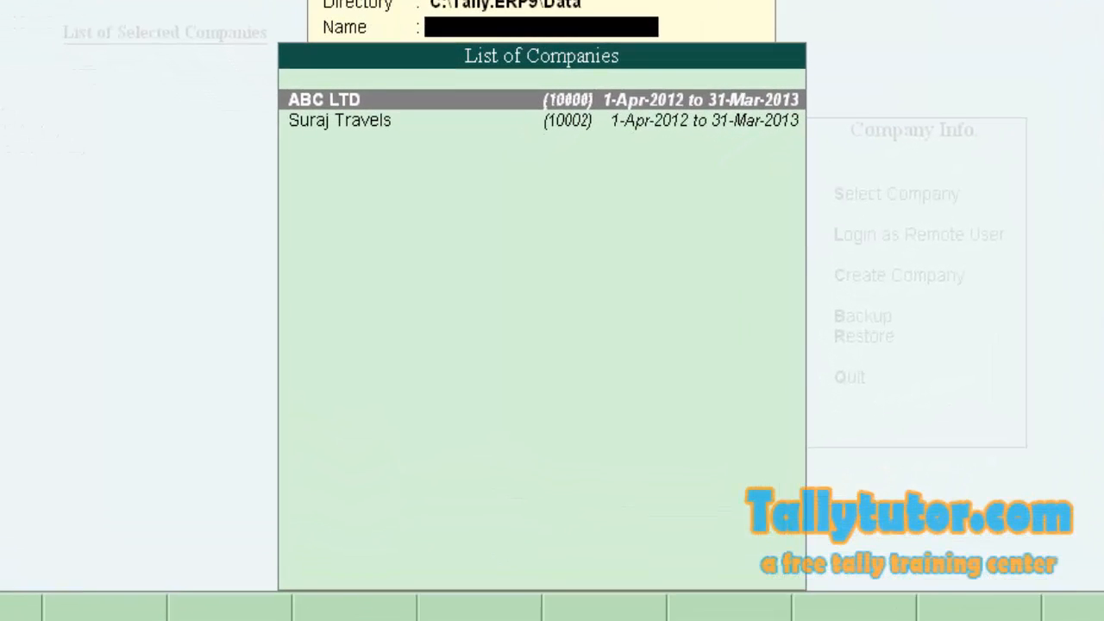
key(Down)
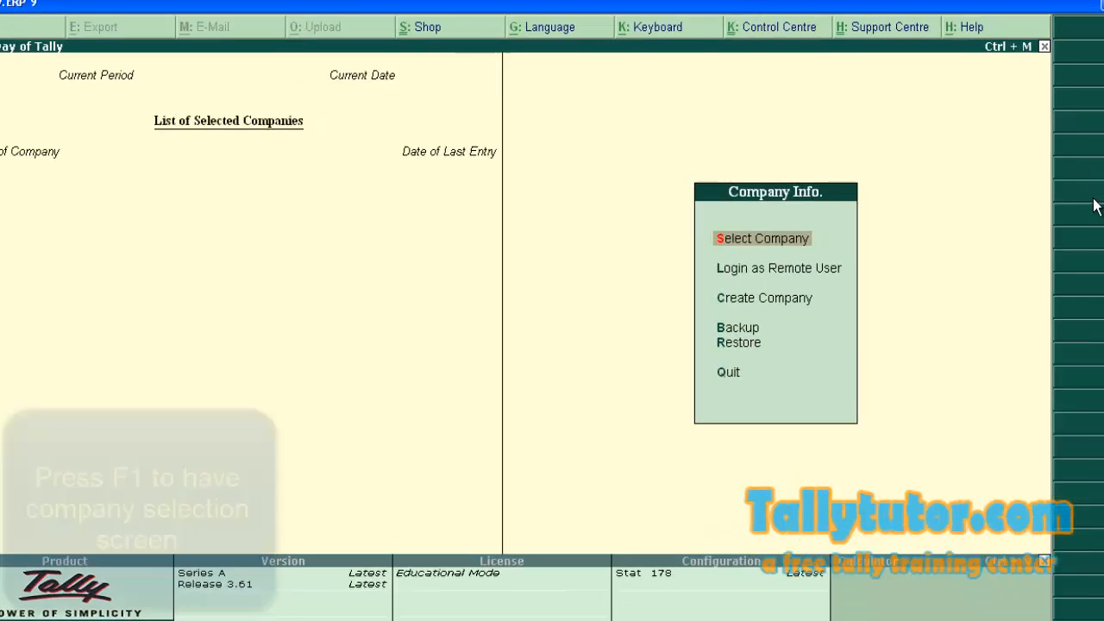
click(762, 238)
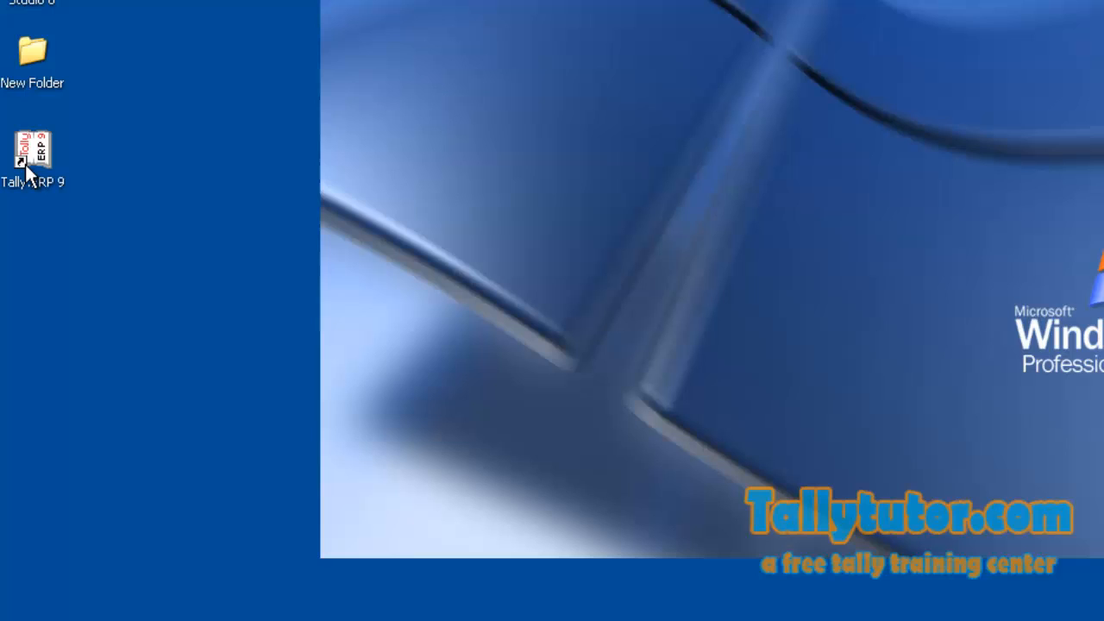
- Locate the Tally.ERP9 program folder via the desktop shortcut's Find Target
right_click(33, 152)
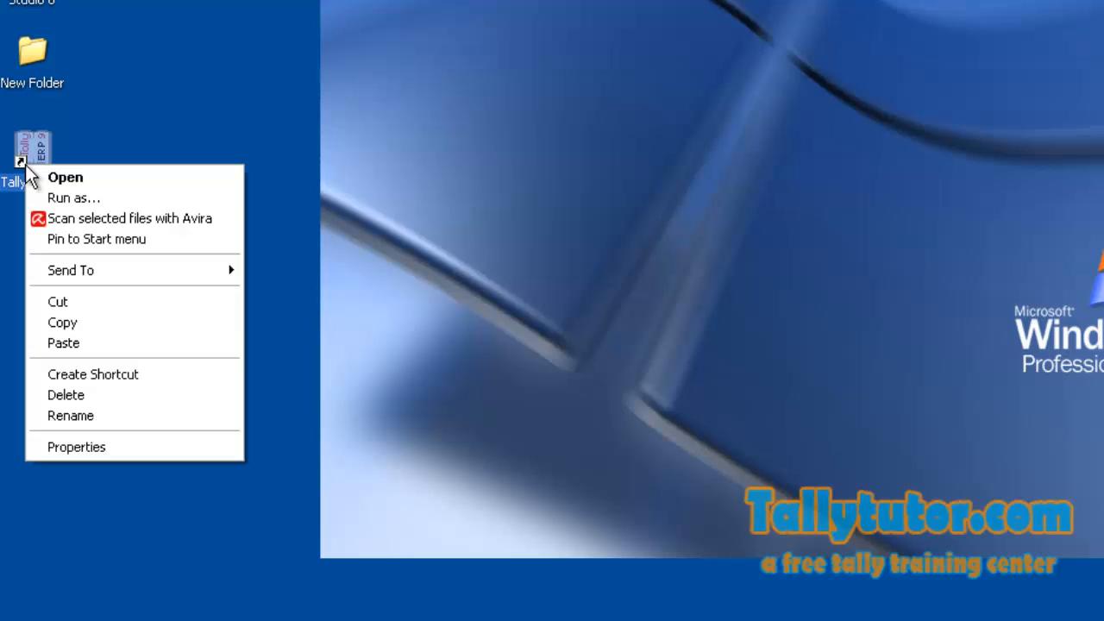
mouse_move(103, 447)
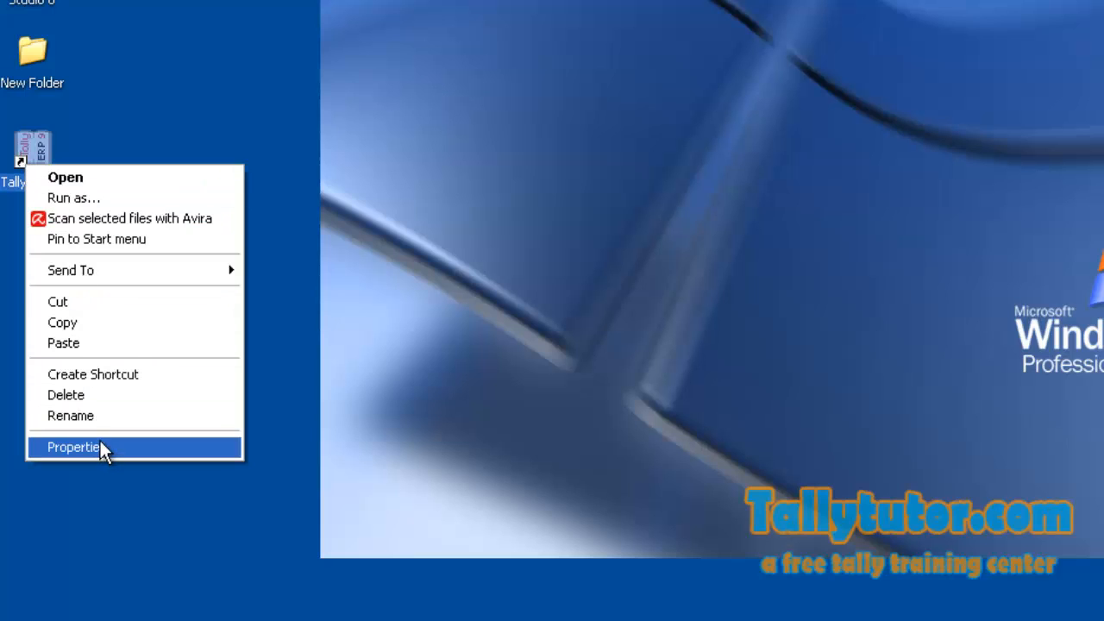
click(73, 447)
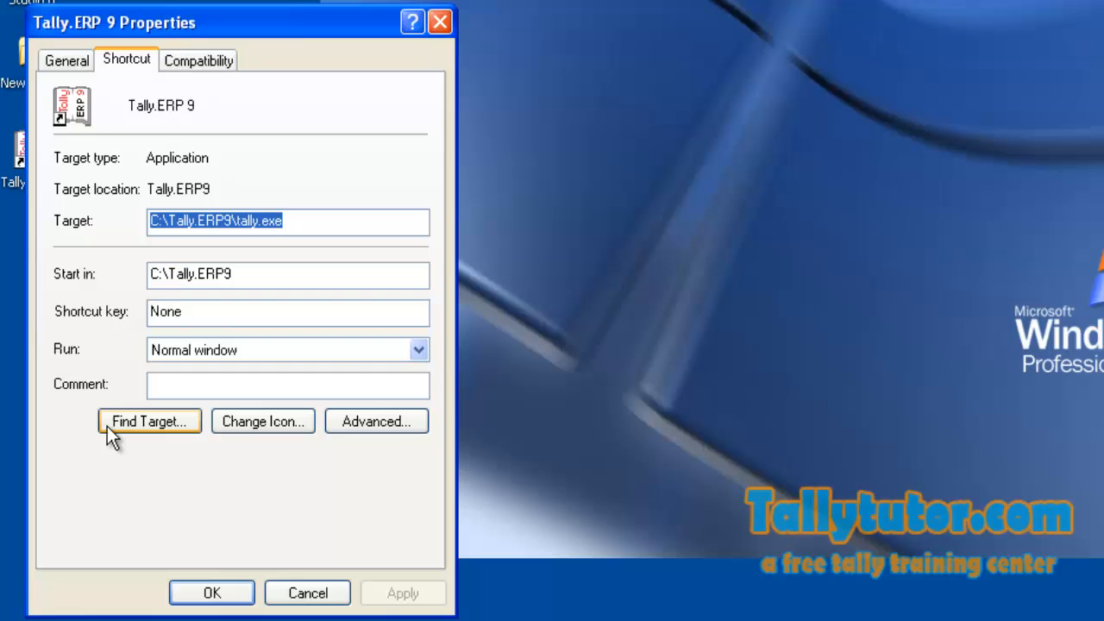
click(148, 421)
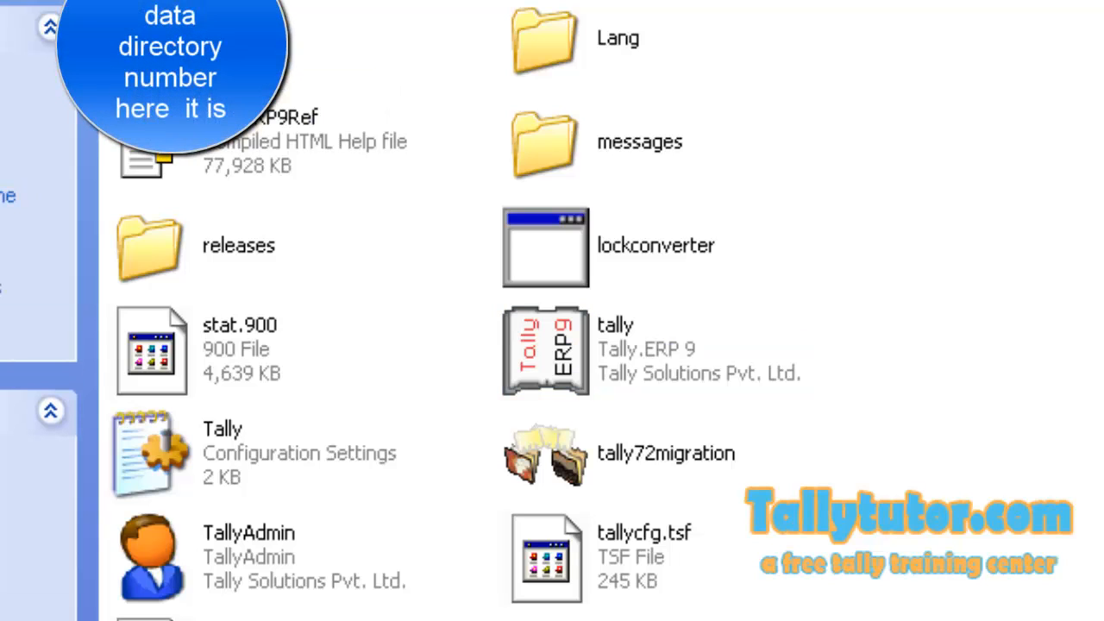
- Delete the 10002 company folder inside Data, confirming its move to the Recycle Bin
click(152, 38)
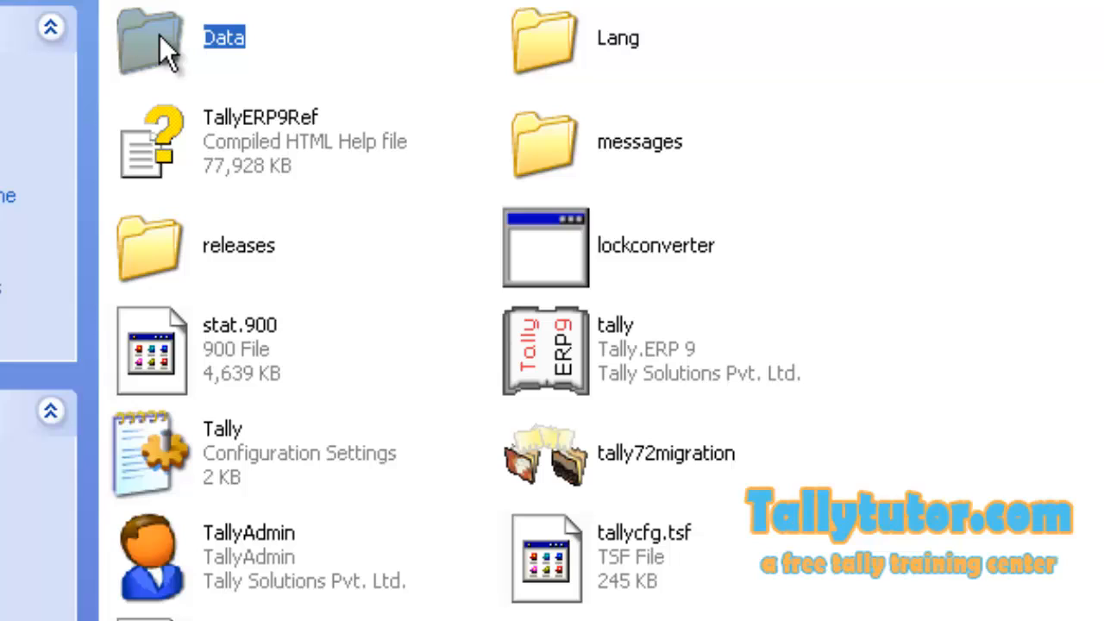
double_click(152, 43)
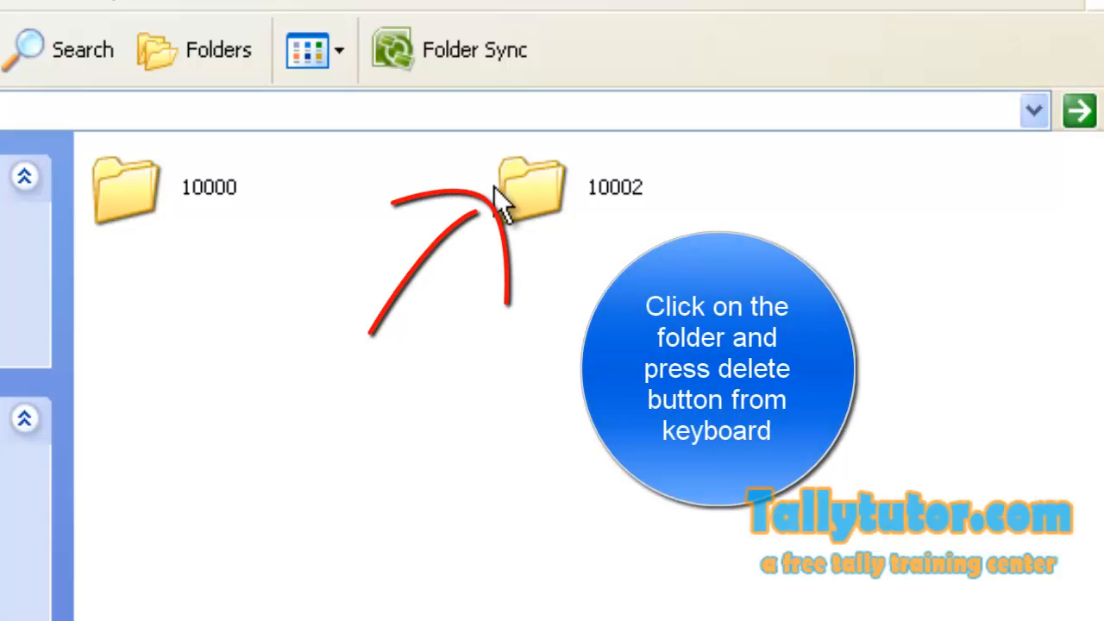
click(532, 186)
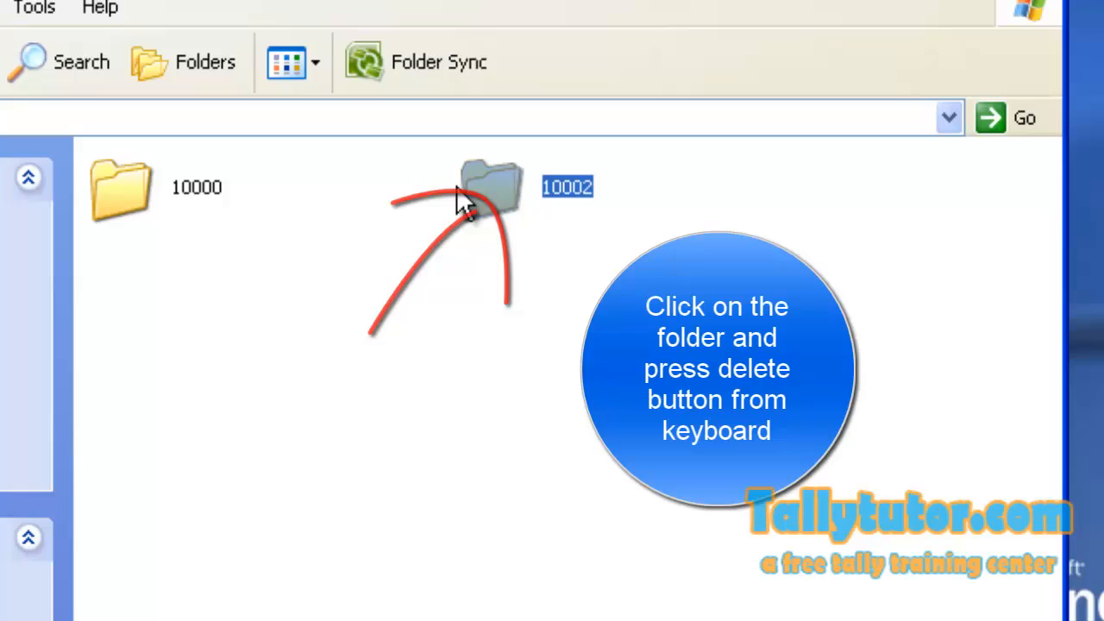
key(Delete)
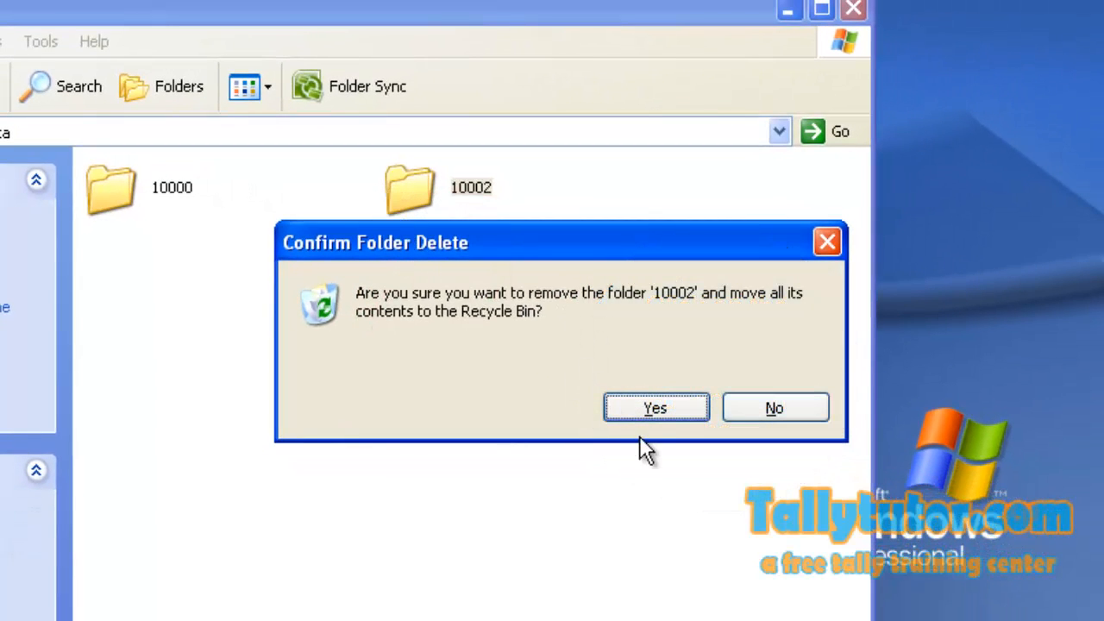
mouse_move(656, 407)
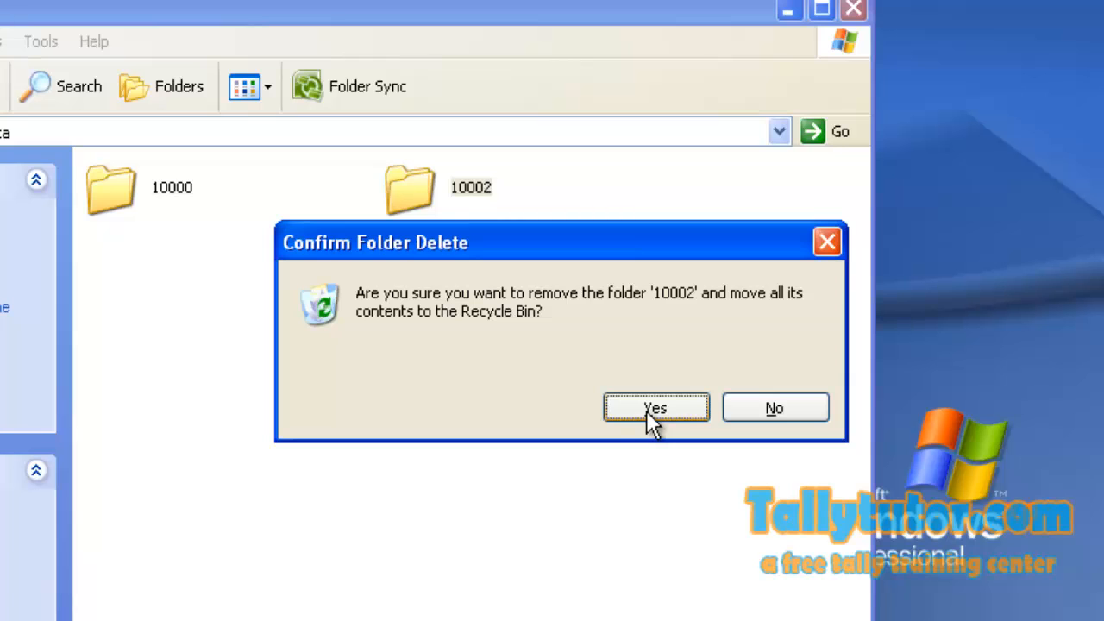
click(655, 407)
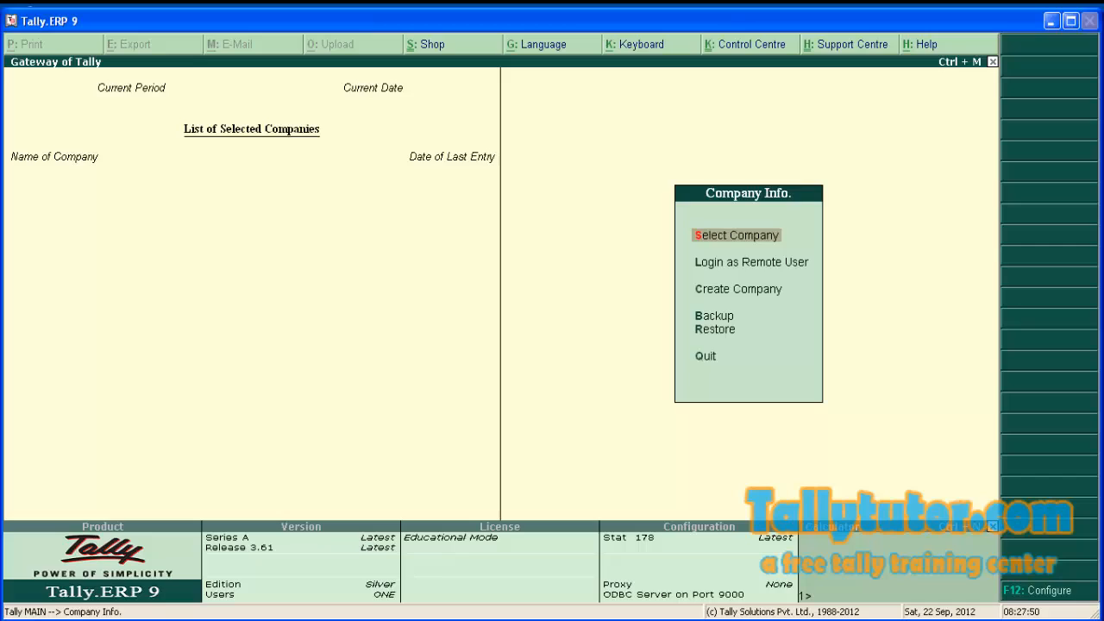
click(735, 234)
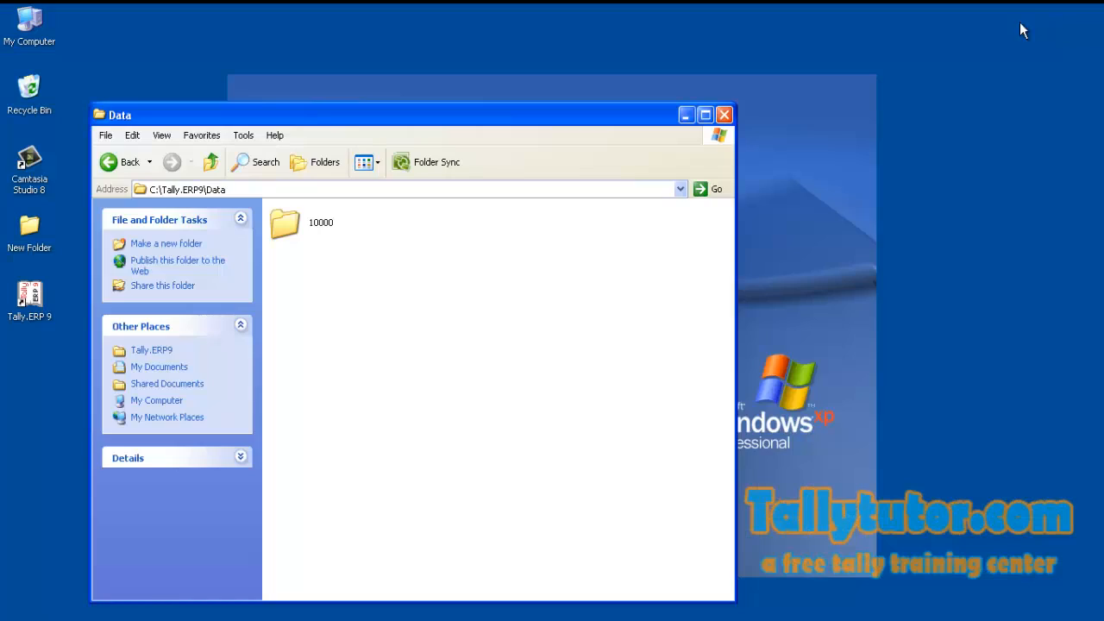
mouse_move(118, 162)
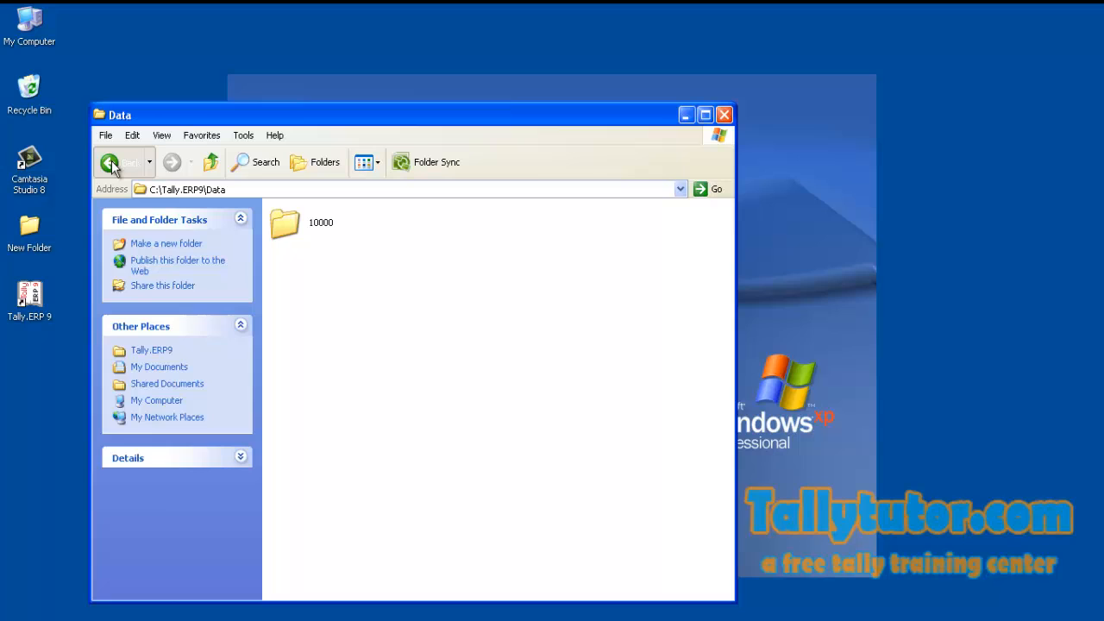
- Go back up from Data to the C:\Tally.ERP9 folder
click(110, 162)
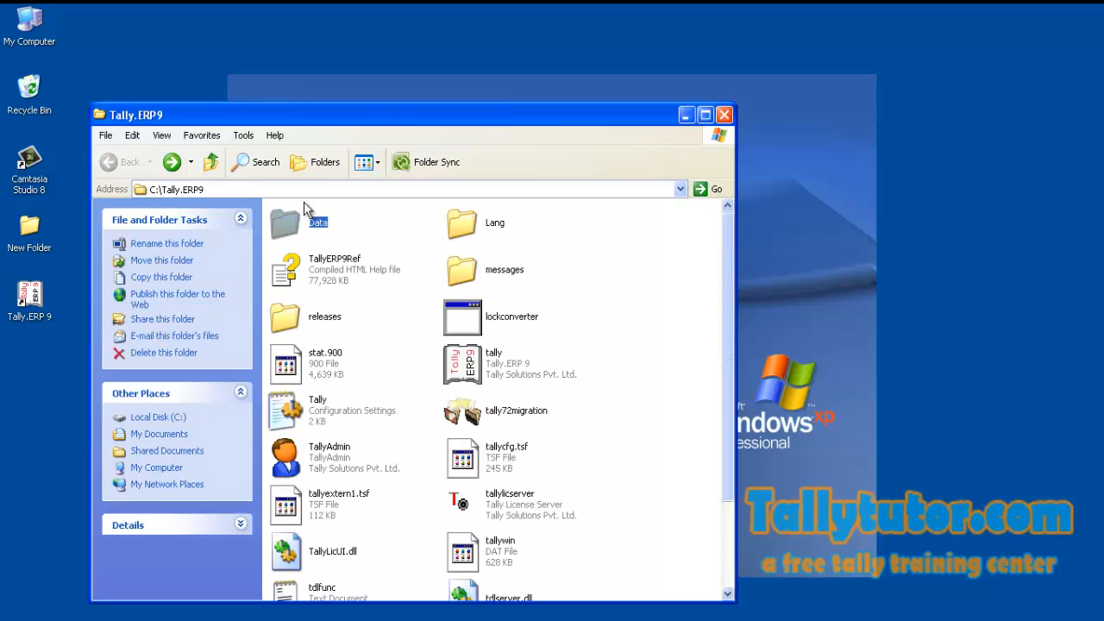